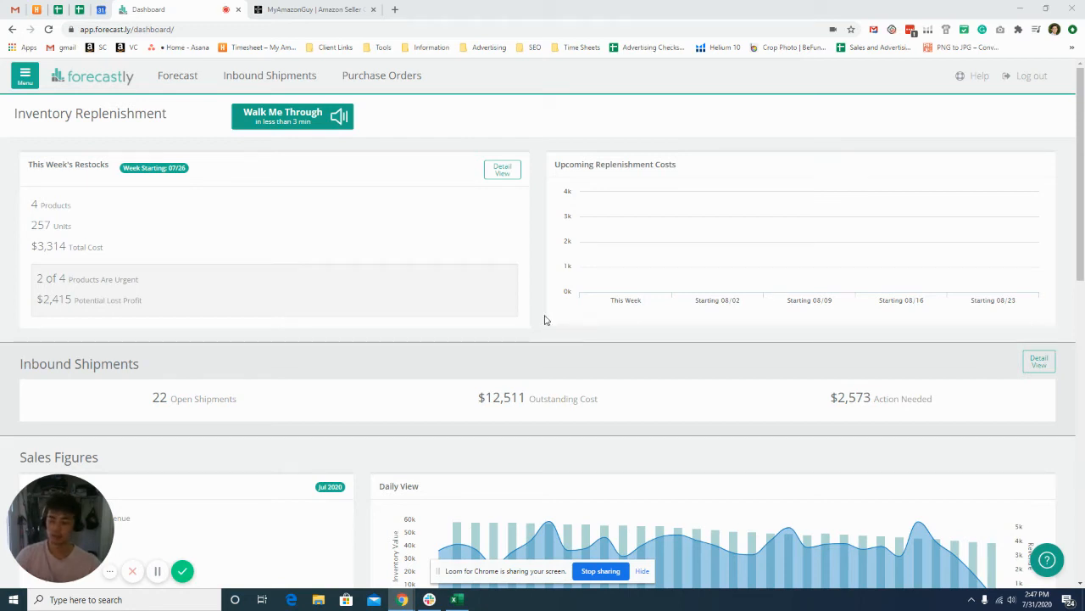
pyautogui.moveTo(526, 295)
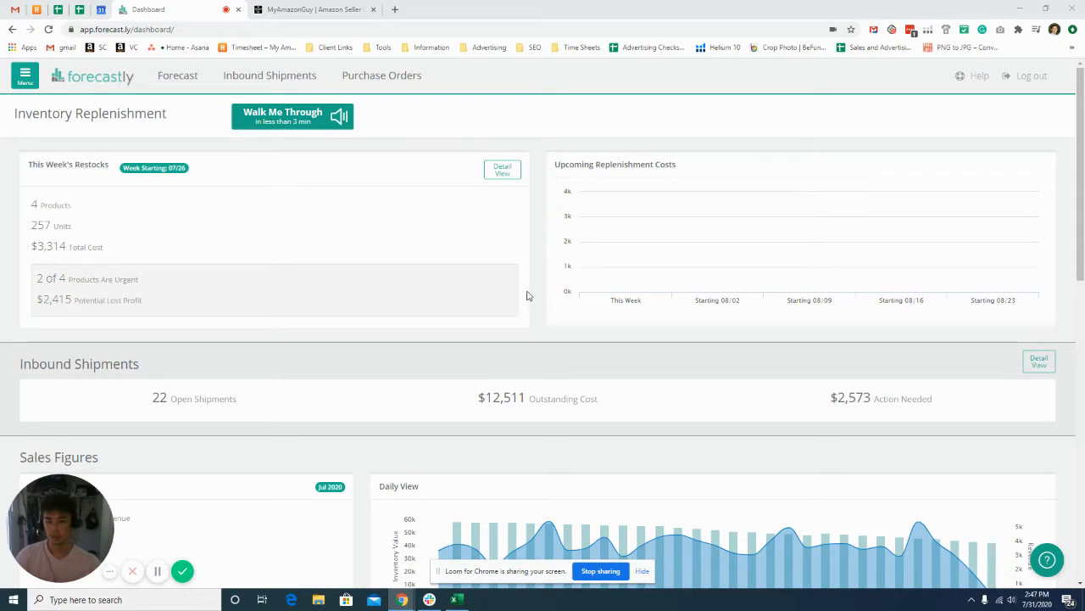
pyautogui.moveTo(458, 236)
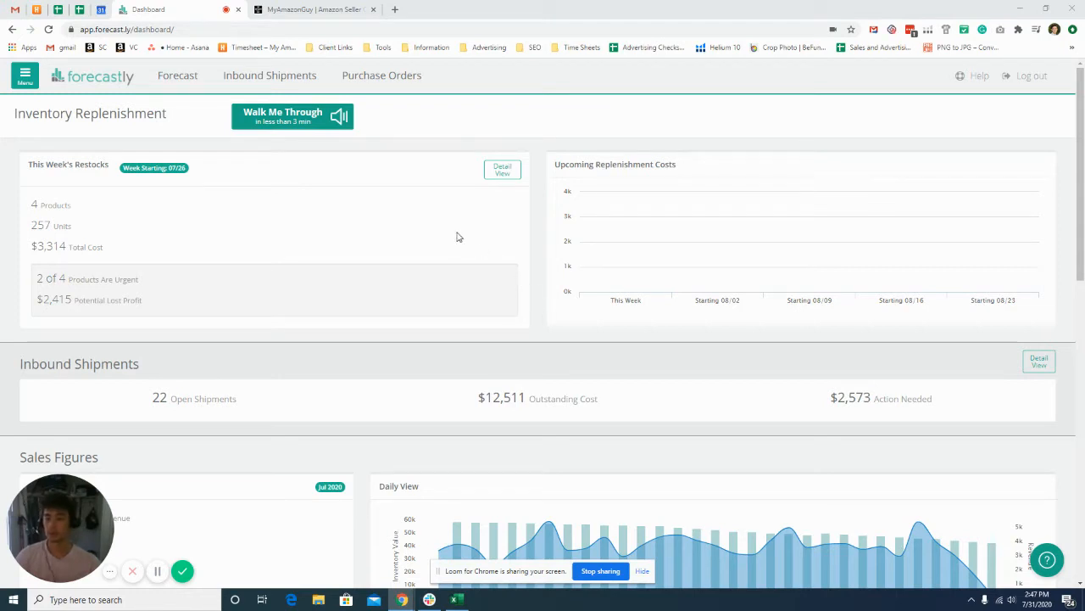
pyautogui.moveTo(440, 279)
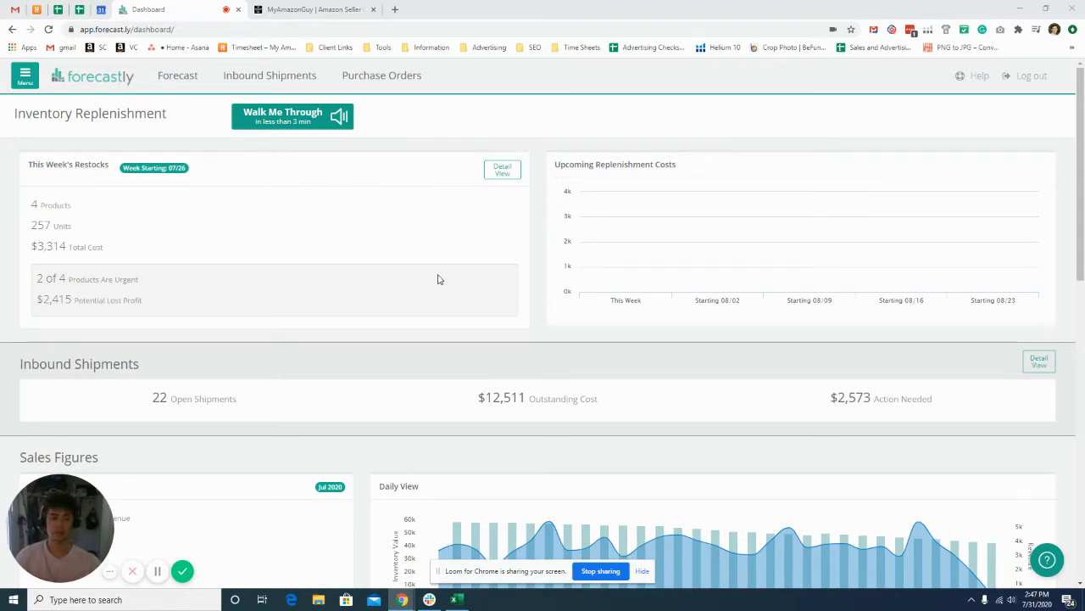
pyautogui.moveTo(525, 224)
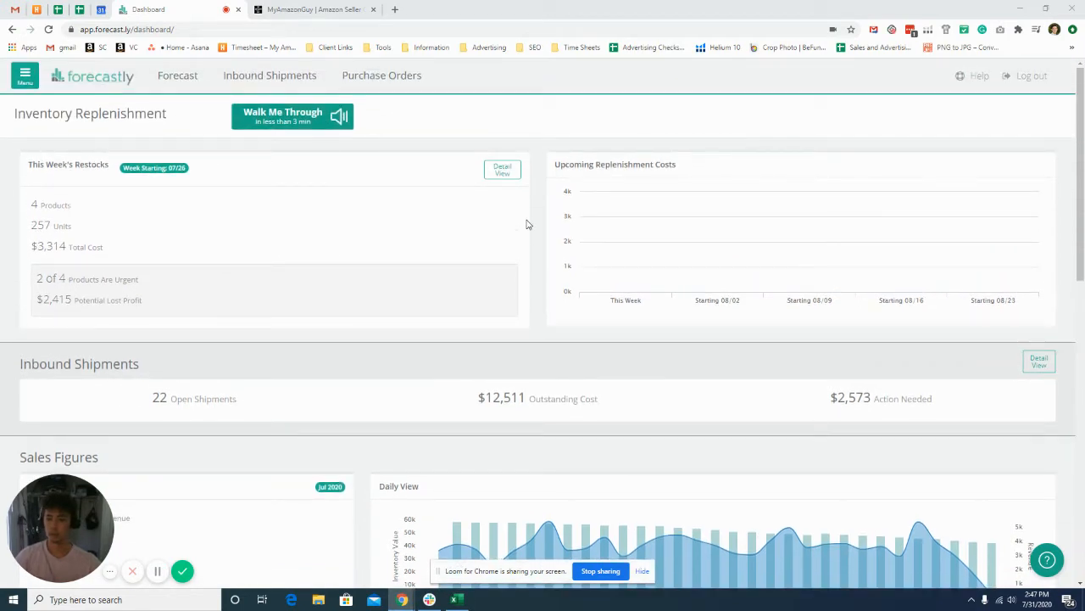
pyautogui.moveTo(157, 257)
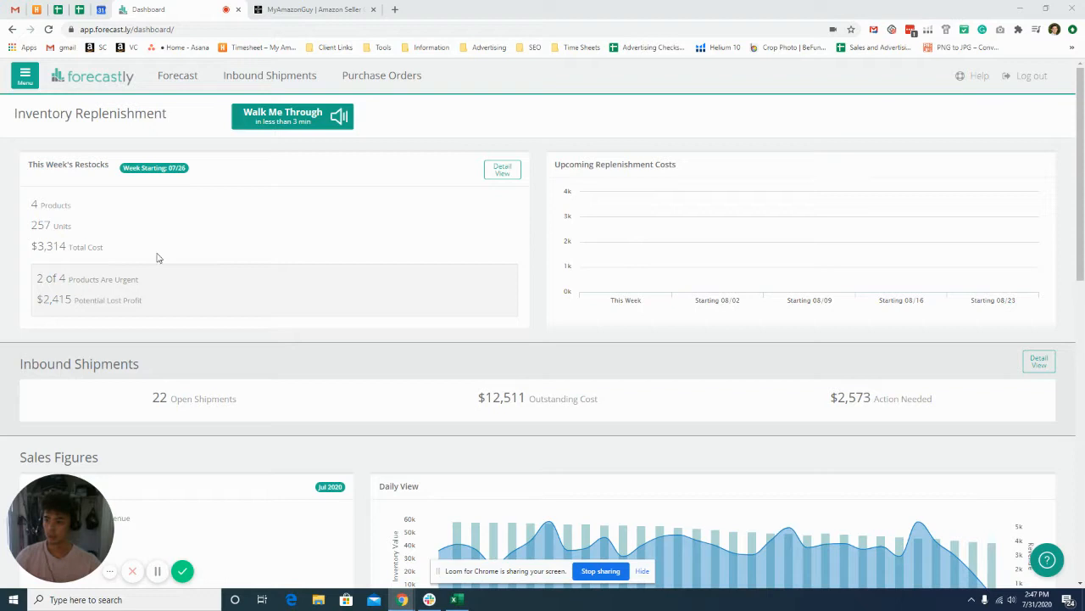
pyautogui.moveTo(258, 166)
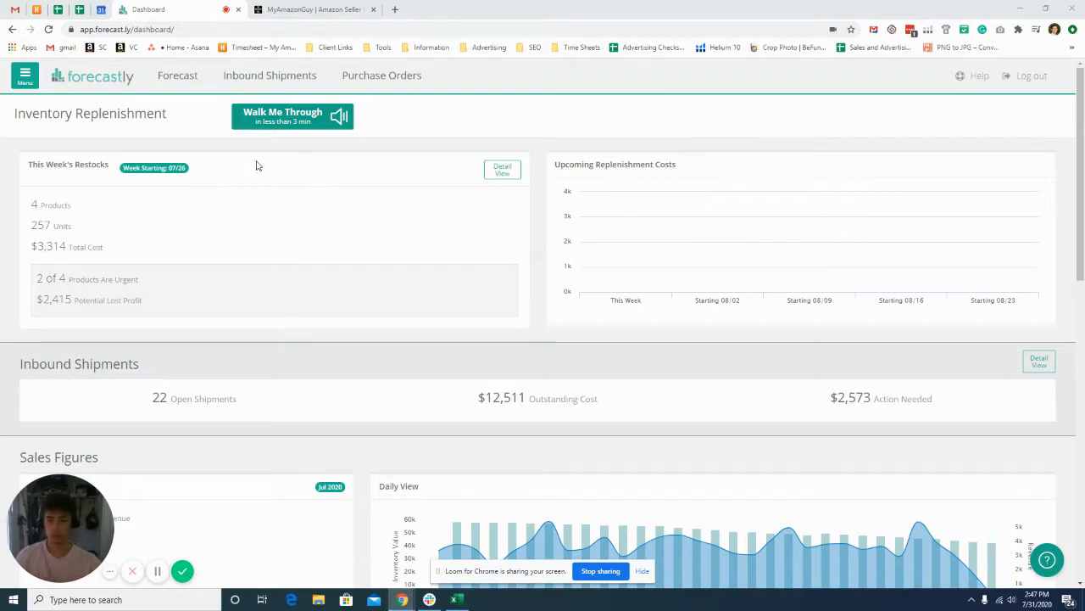
pyautogui.moveTo(254, 145)
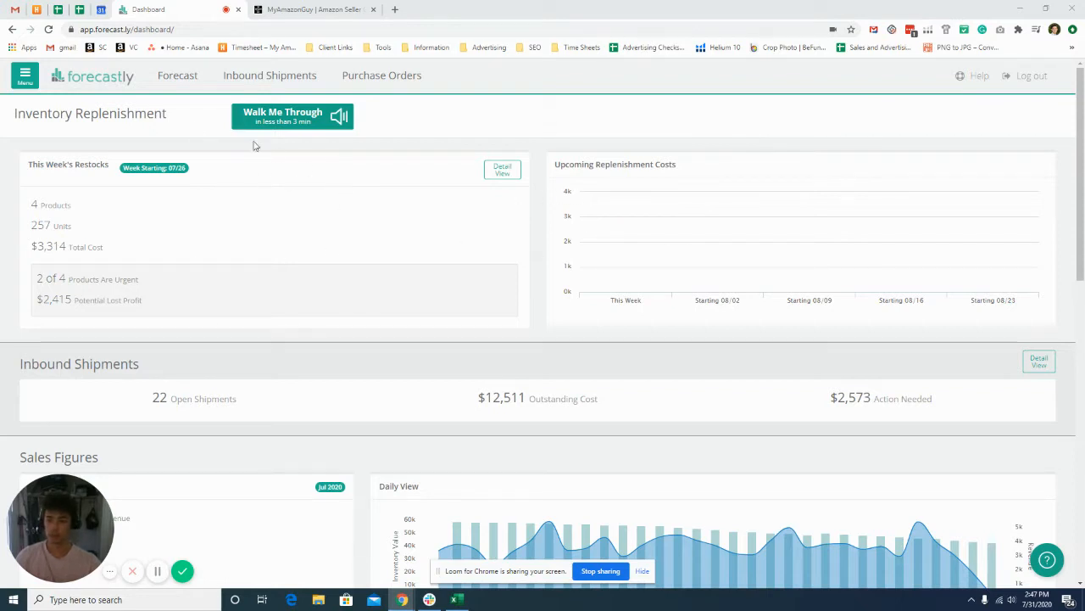
# Open Inventory Analysis under the Inventory menu to show the Inventory Forecast table.
pyautogui.click(25, 76)
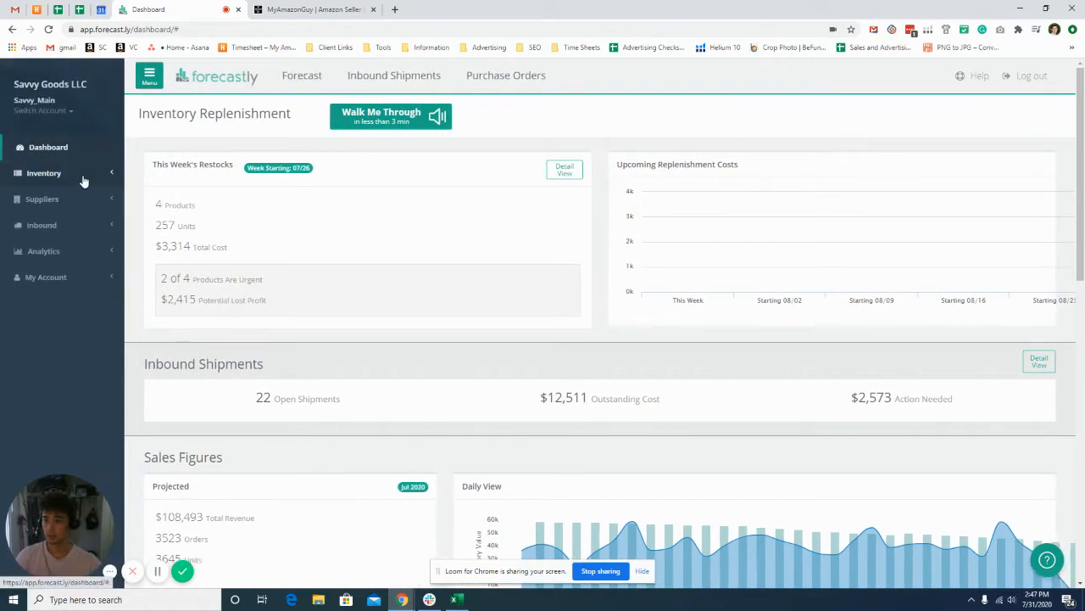
pyautogui.click(44, 173)
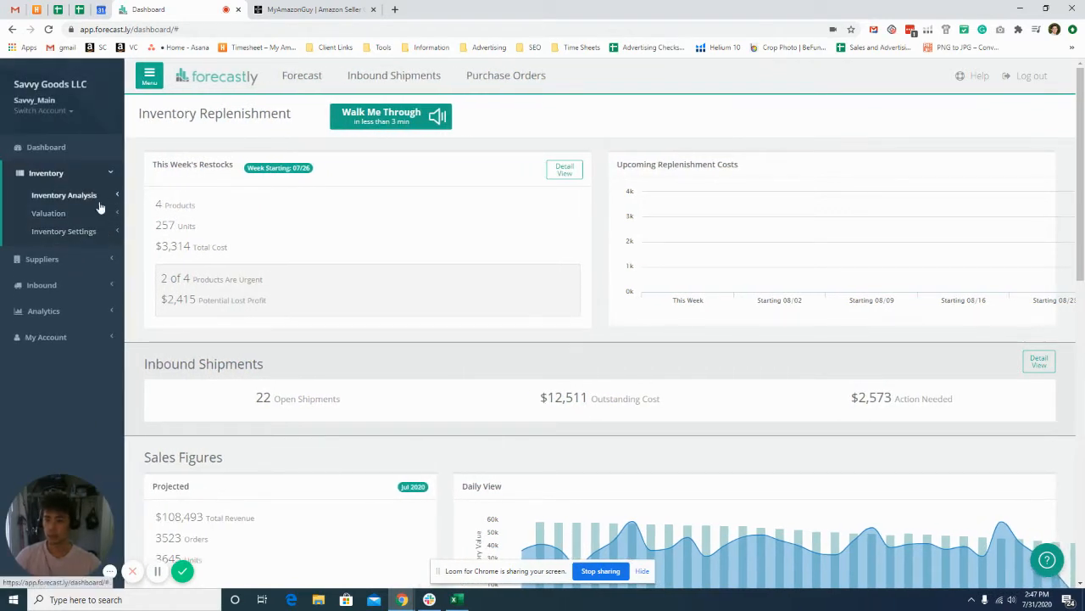
pyautogui.click(64, 194)
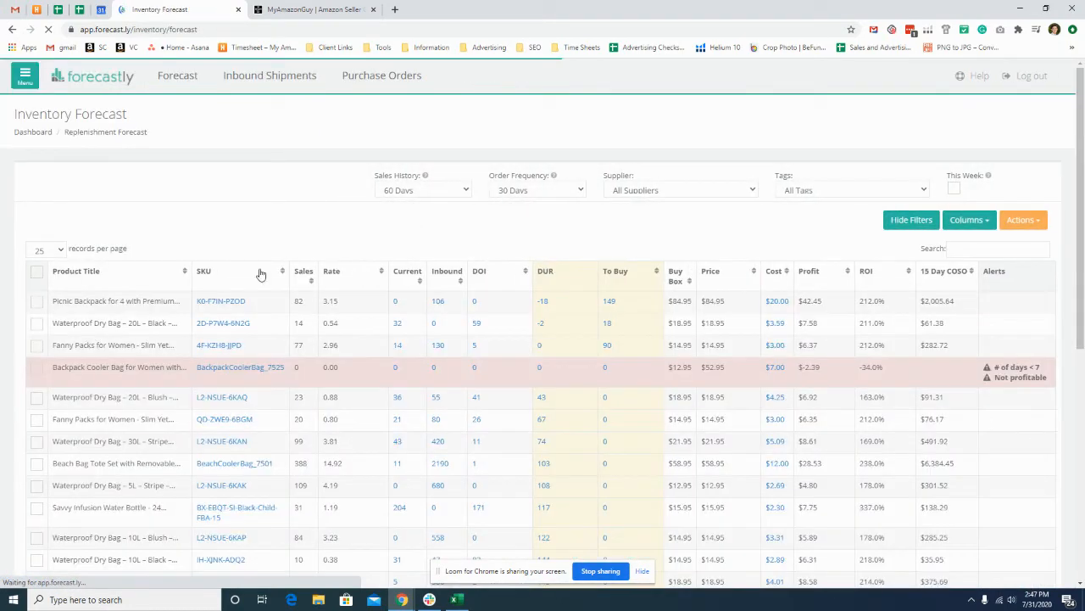
# Scroll down the Inventory Forecast table sorted by DOI, lowest days first.
pyautogui.scroll(-3)
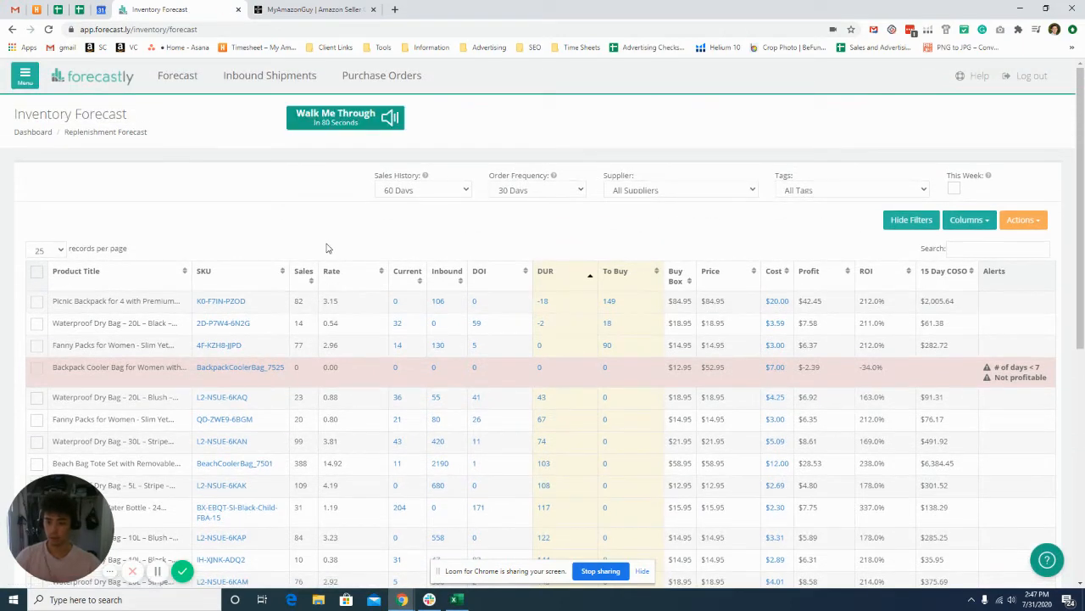
pyautogui.moveTo(622, 245)
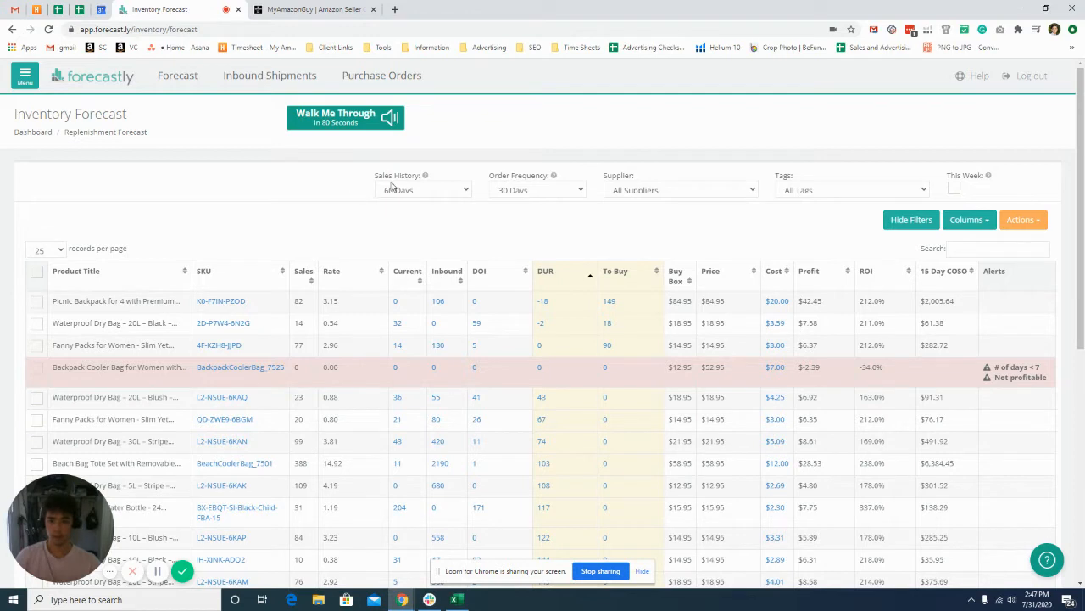
pyautogui.moveTo(449, 219)
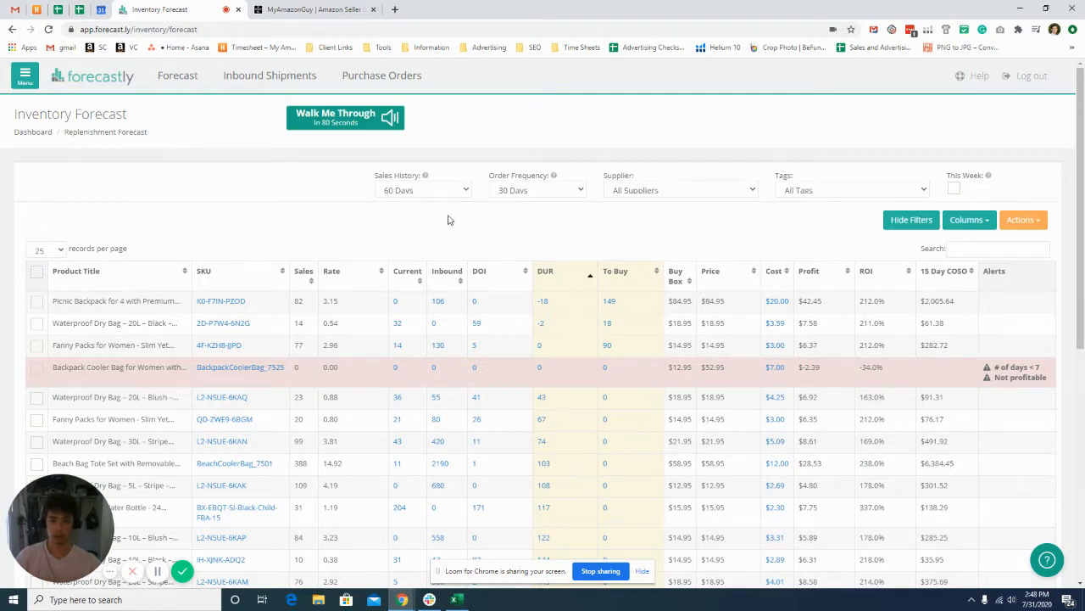
pyautogui.moveTo(480, 255)
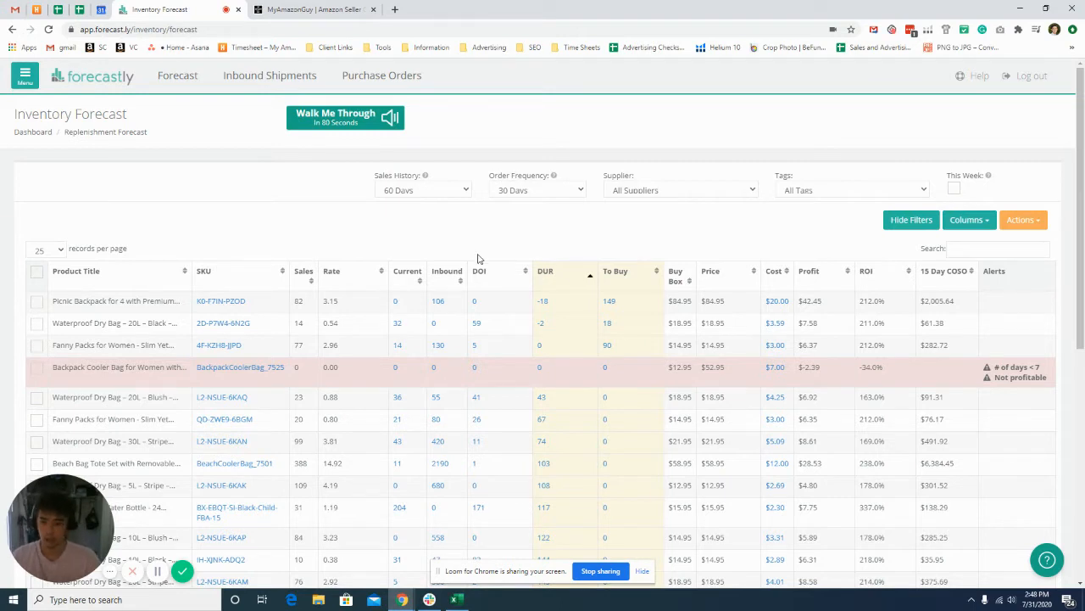
pyautogui.moveTo(309, 251)
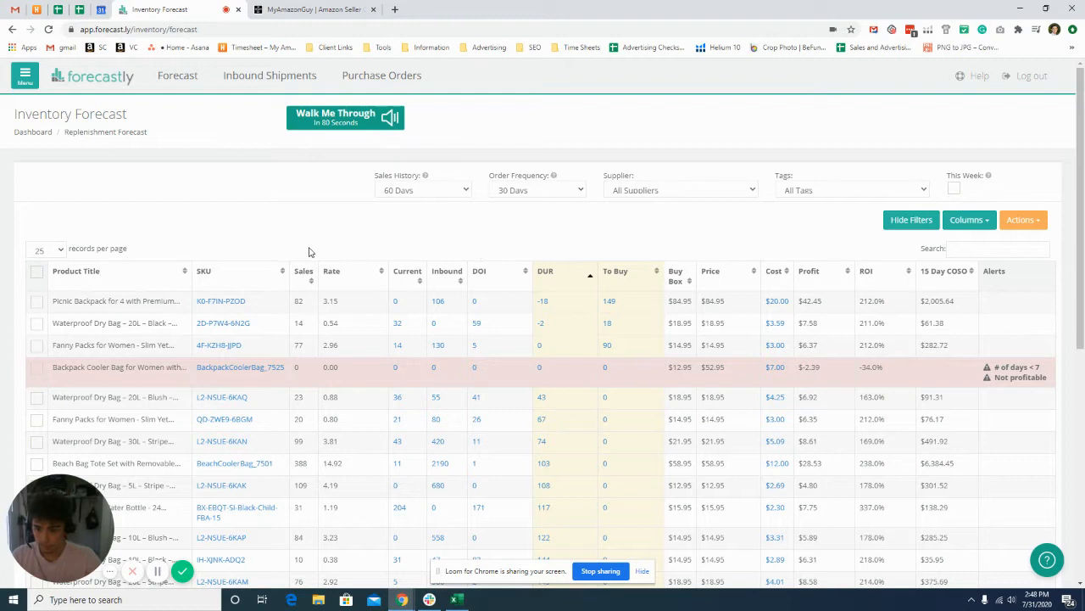
pyautogui.moveTo(224, 241)
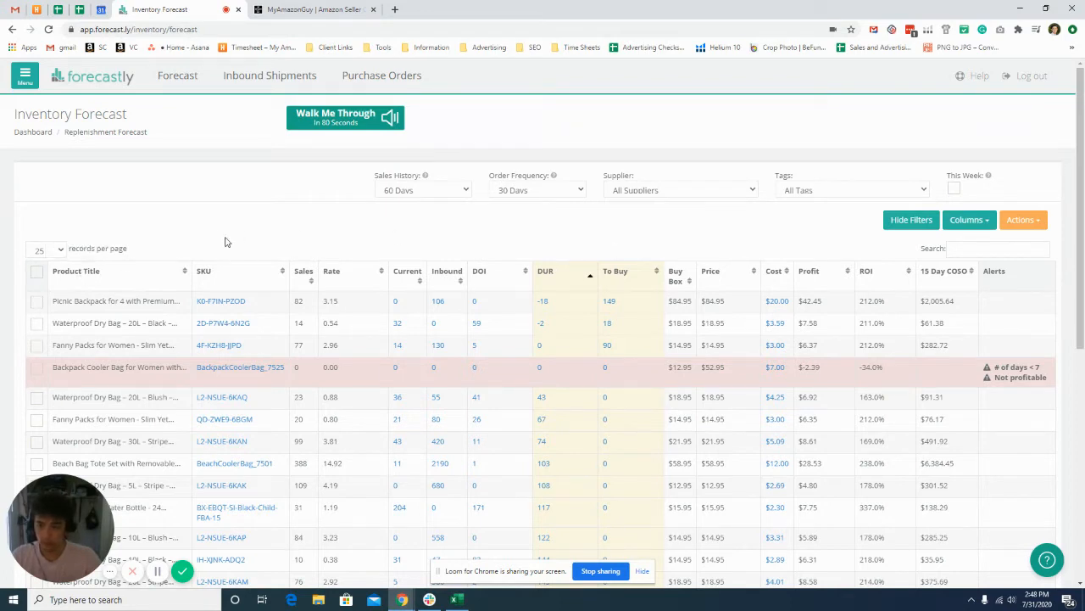
pyautogui.moveTo(482, 282)
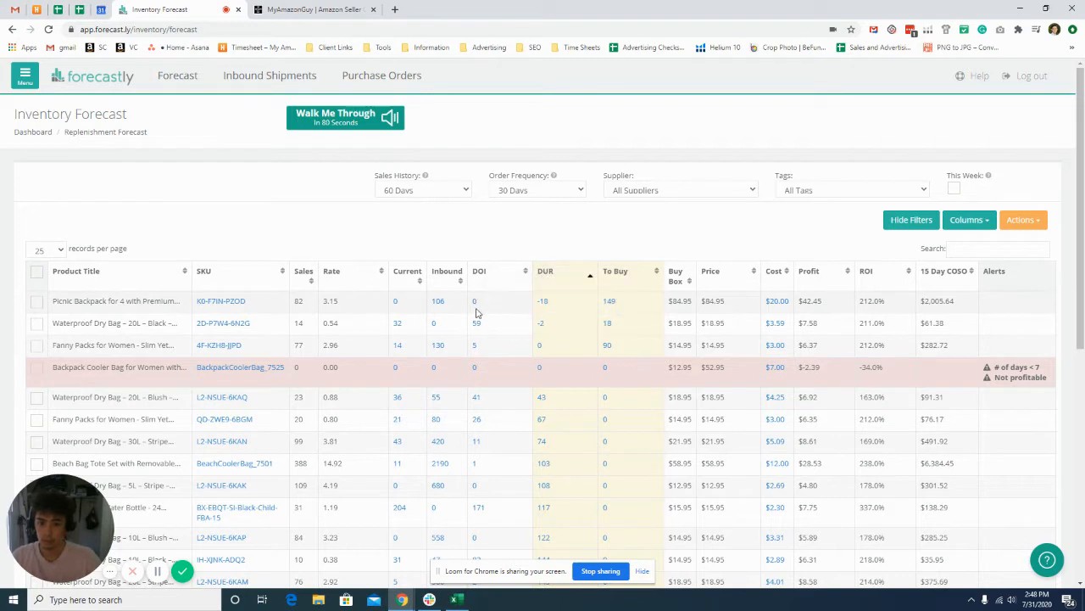
pyautogui.moveTo(471, 311)
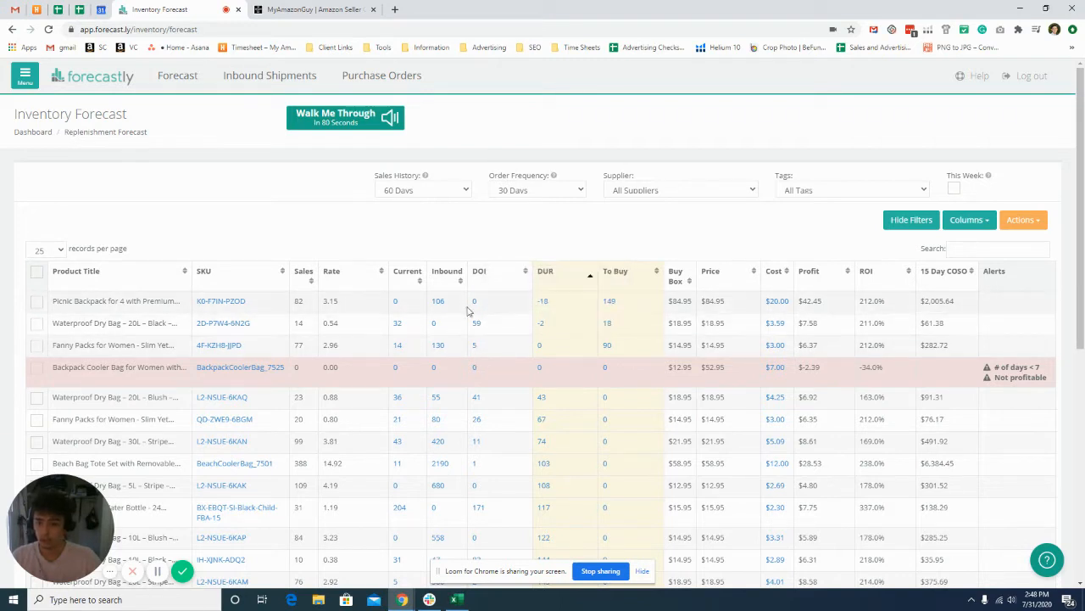
pyautogui.moveTo(519, 339)
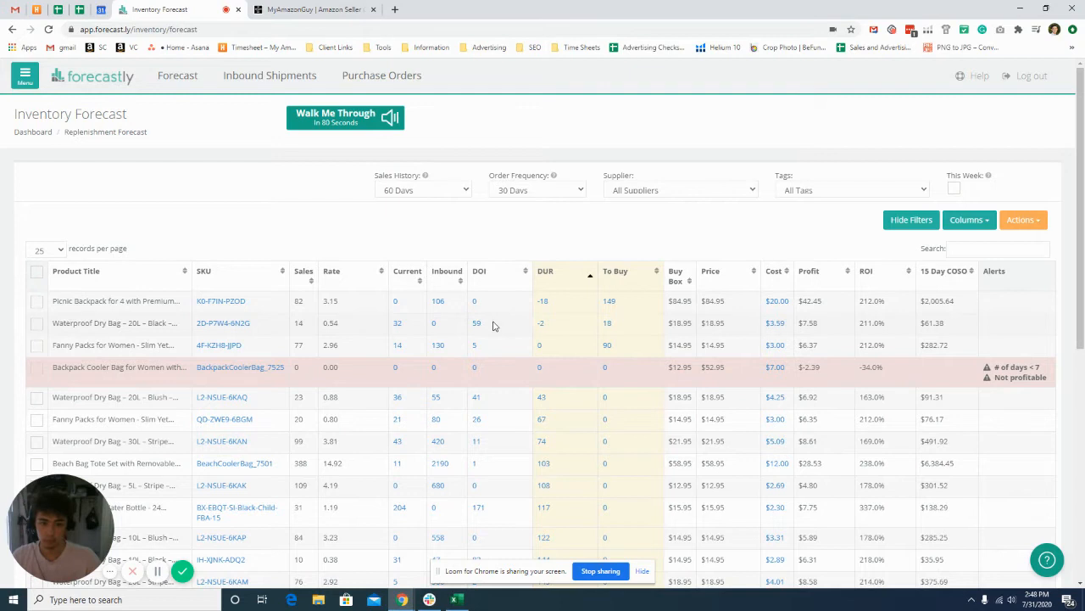
pyautogui.moveTo(471, 287)
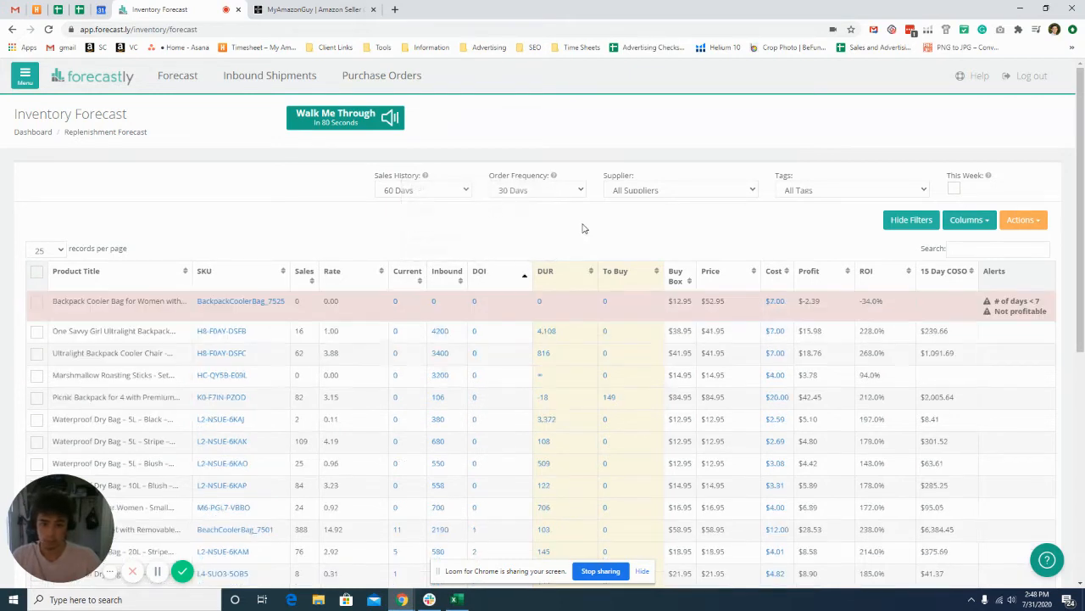
pyautogui.scroll(-3)
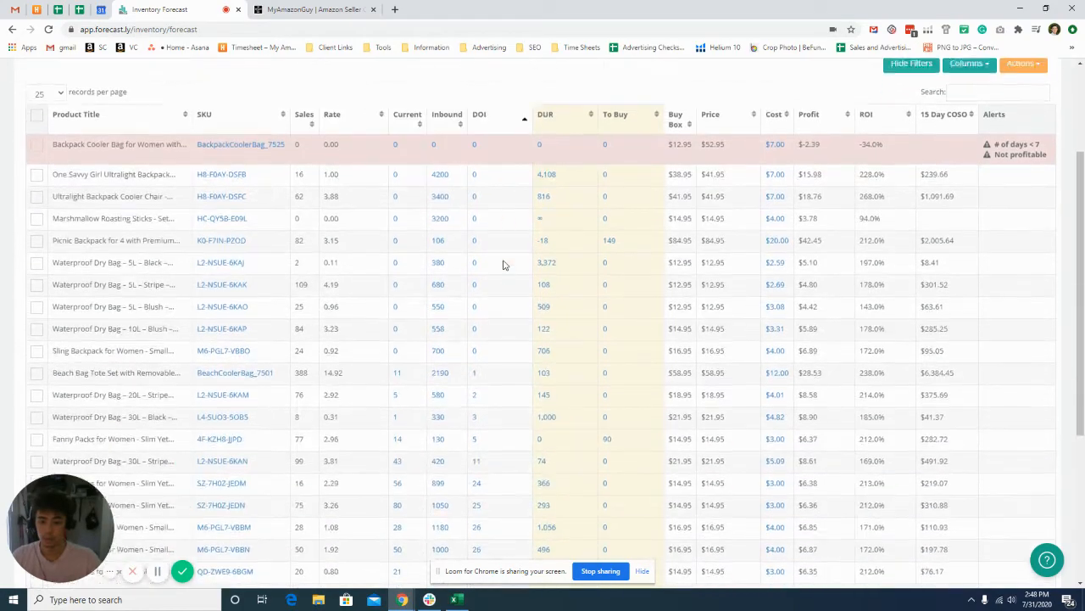
pyautogui.scroll(-3)
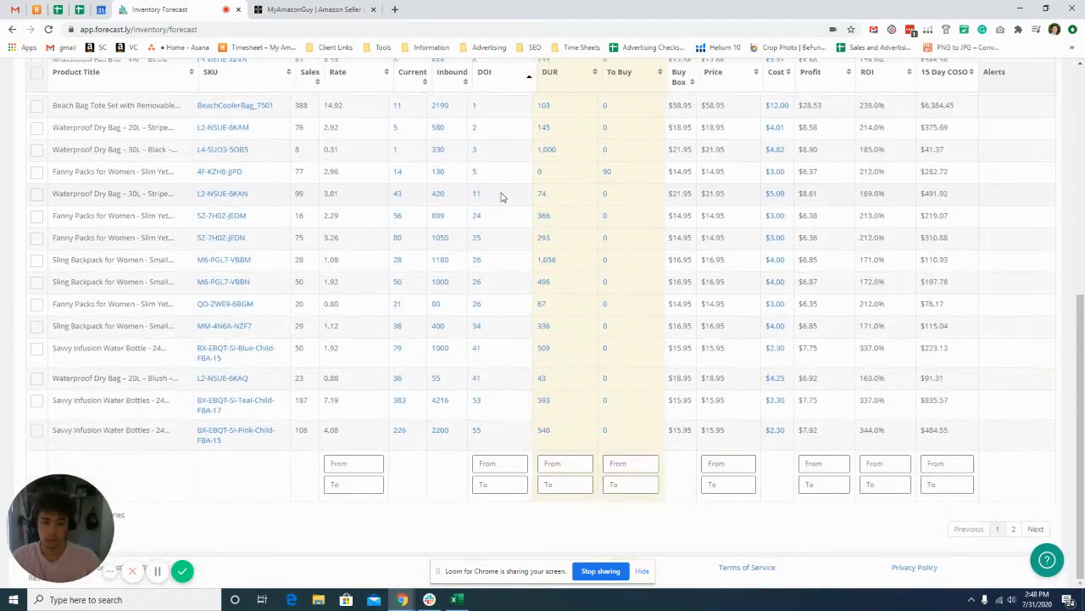
pyautogui.scroll(3)
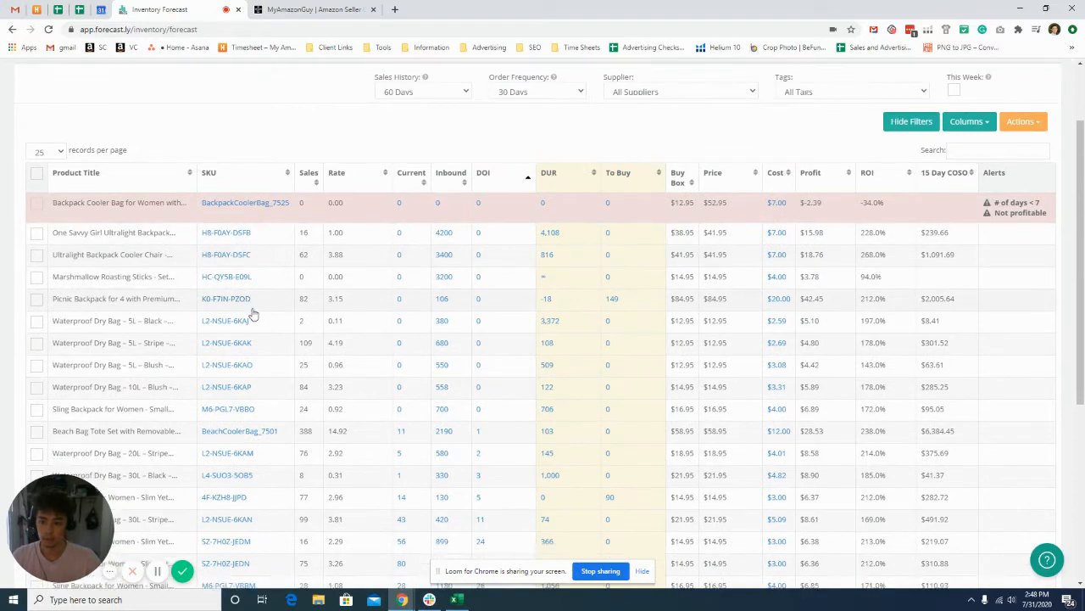
pyautogui.scroll(-3)
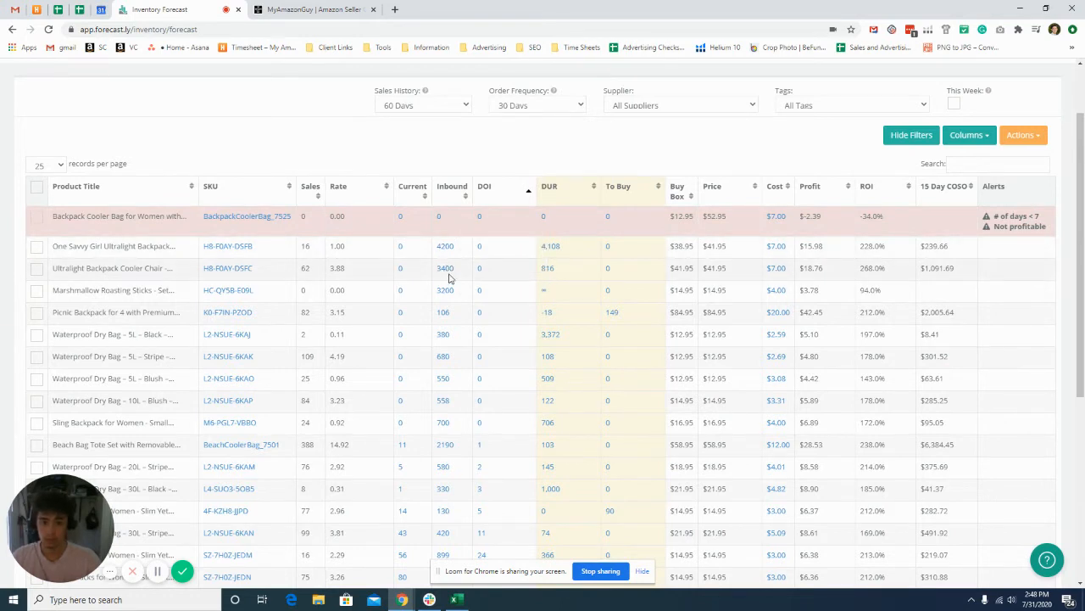
pyautogui.moveTo(445, 246)
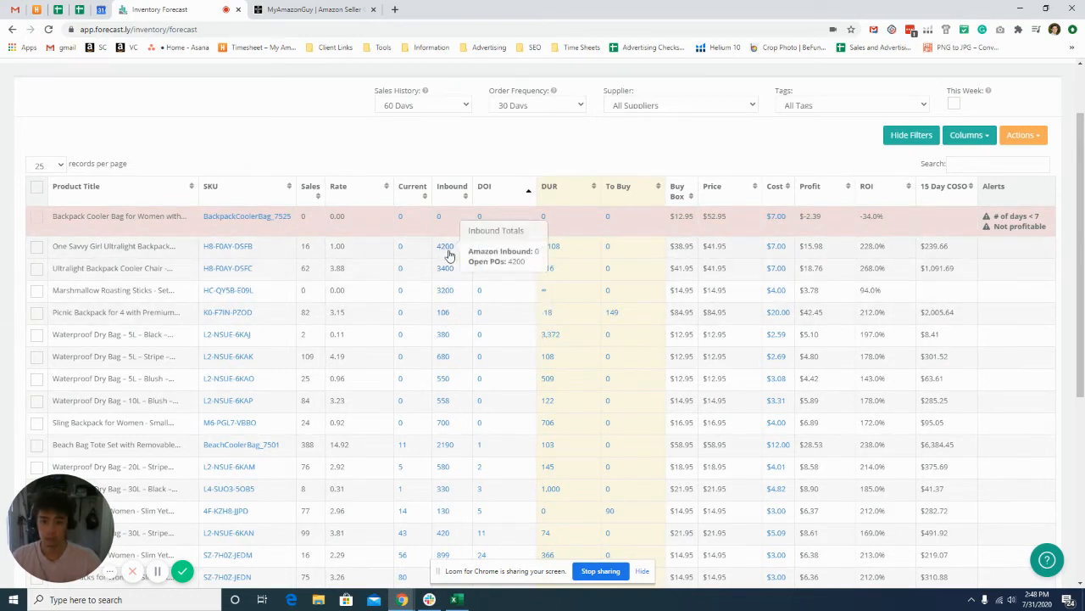
pyautogui.moveTo(448, 273)
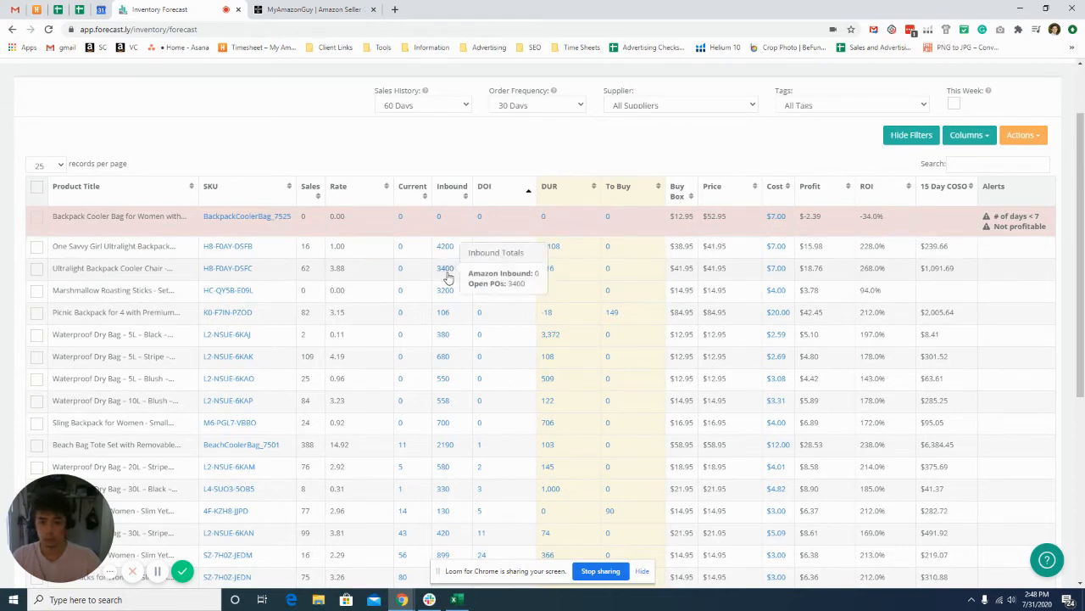
pyautogui.moveTo(447, 290)
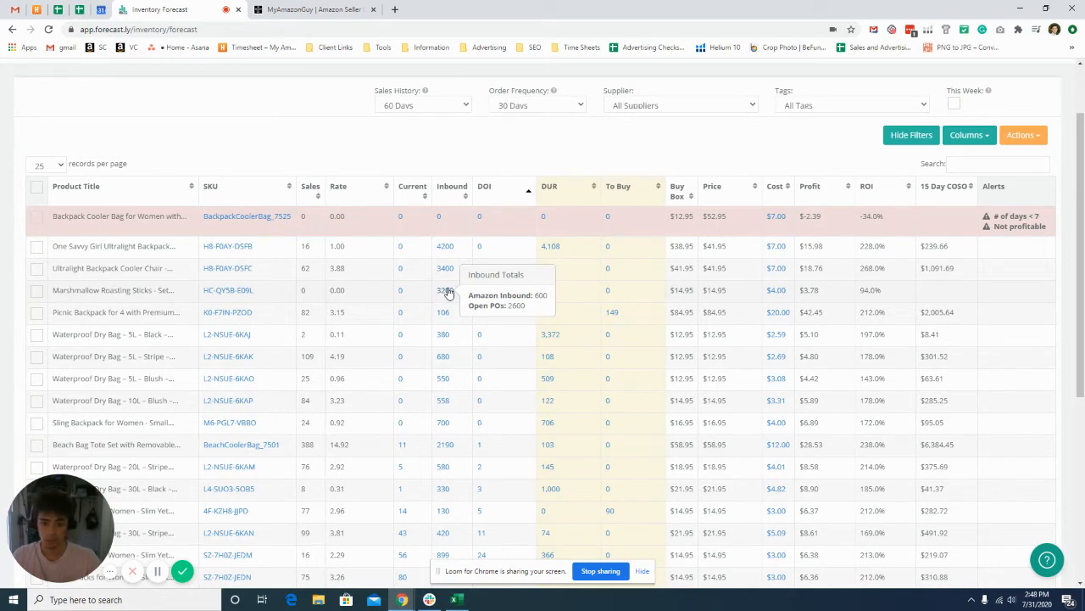
pyautogui.moveTo(444, 334)
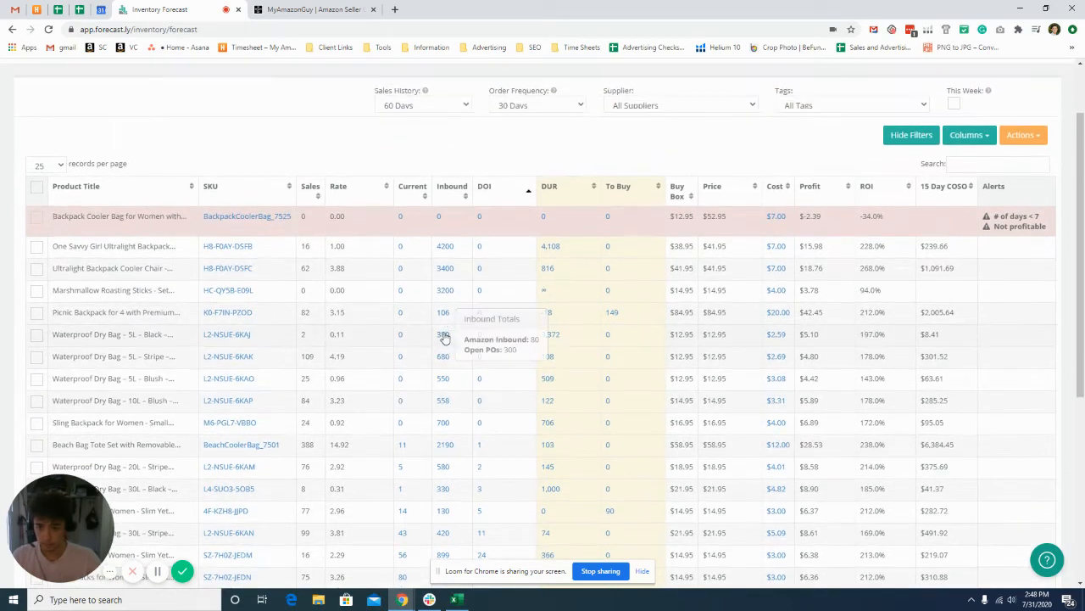
pyautogui.moveTo(294, 209)
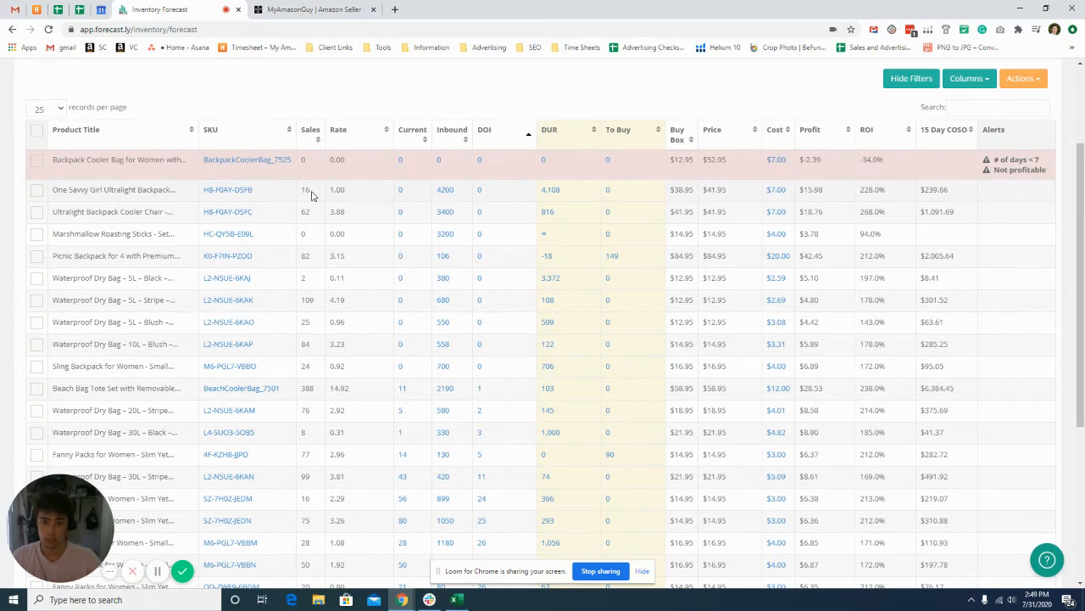
pyautogui.click(911, 78)
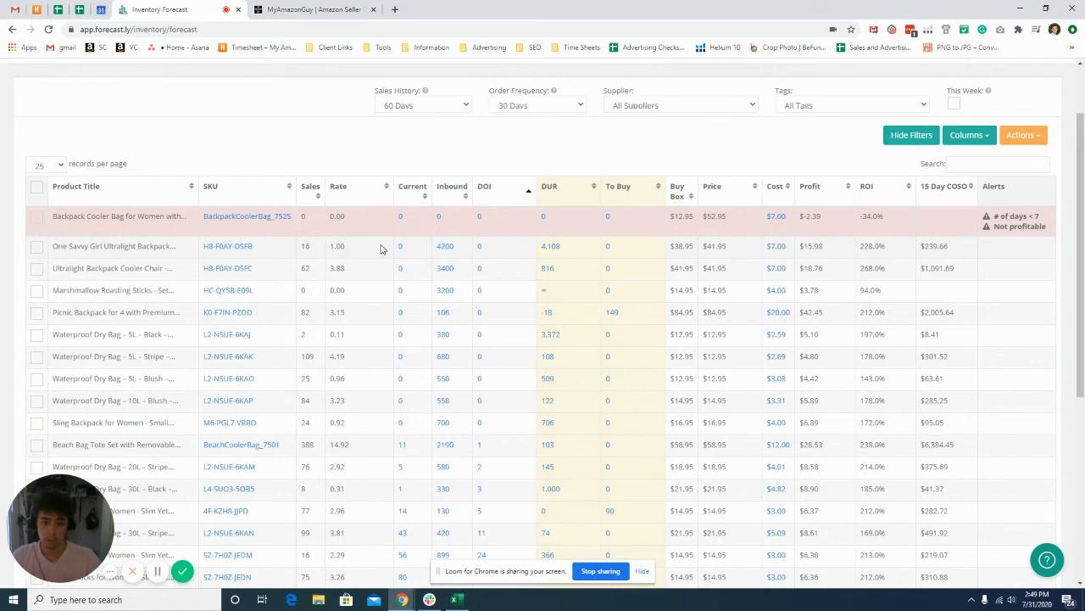
pyautogui.moveTo(446, 246)
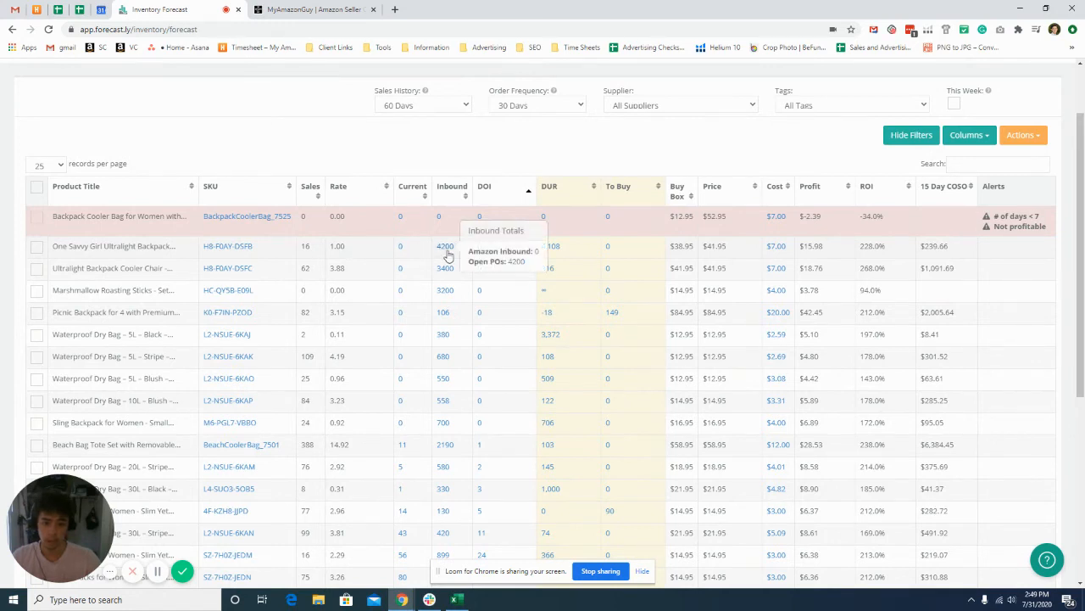
pyautogui.moveTo(350, 251)
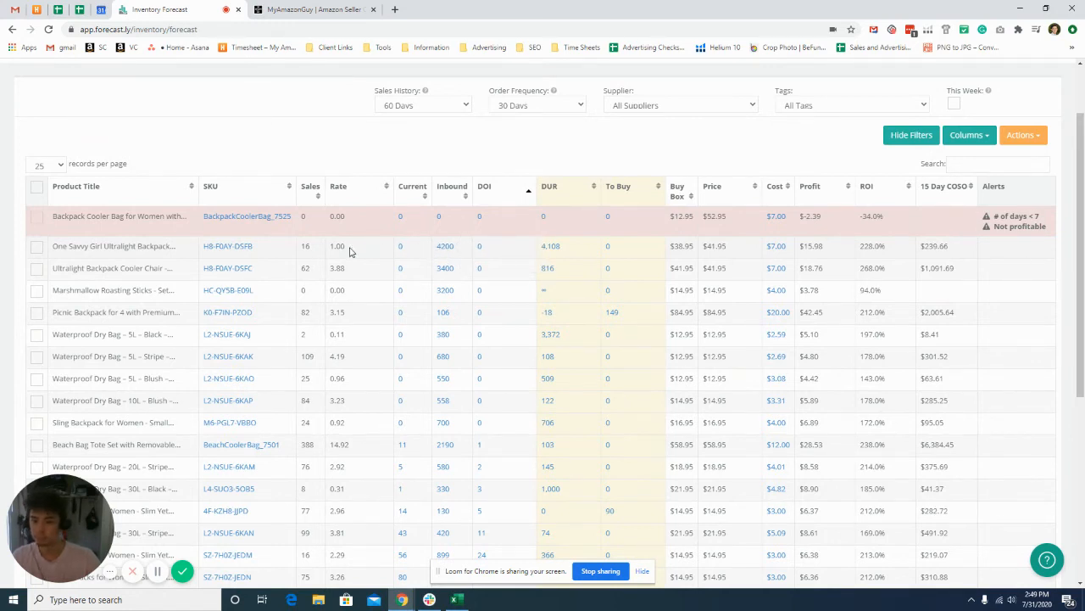
pyautogui.moveTo(444, 246)
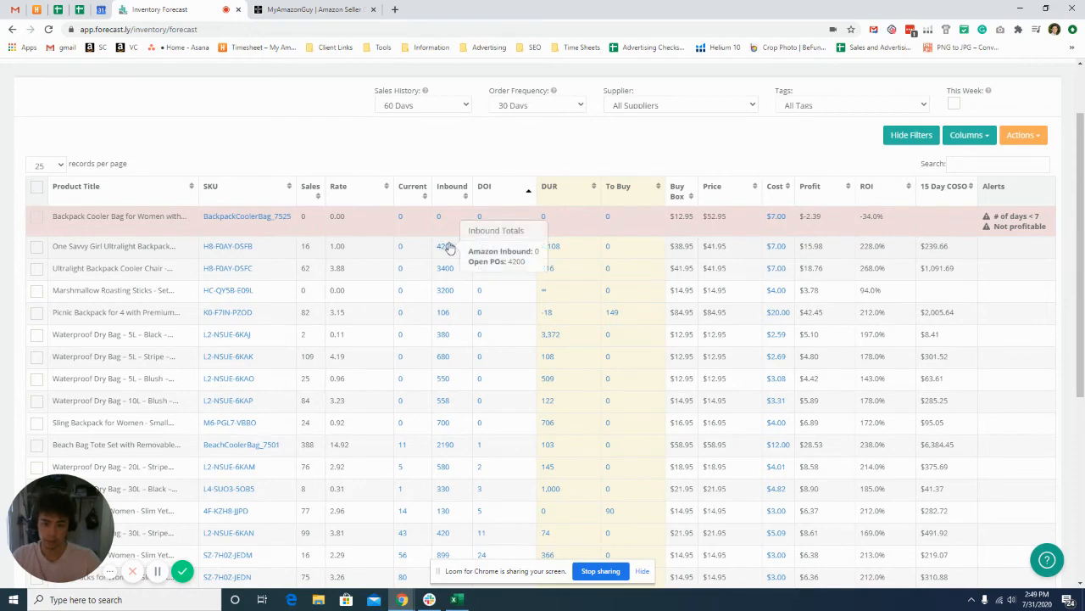
pyautogui.moveTo(351, 254)
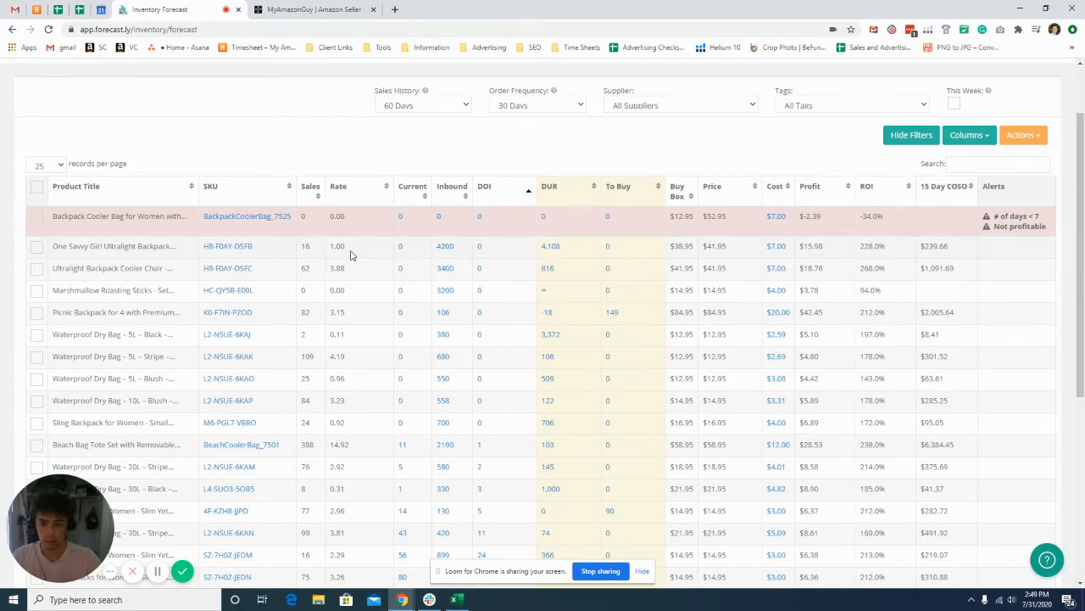
pyautogui.click(911, 134)
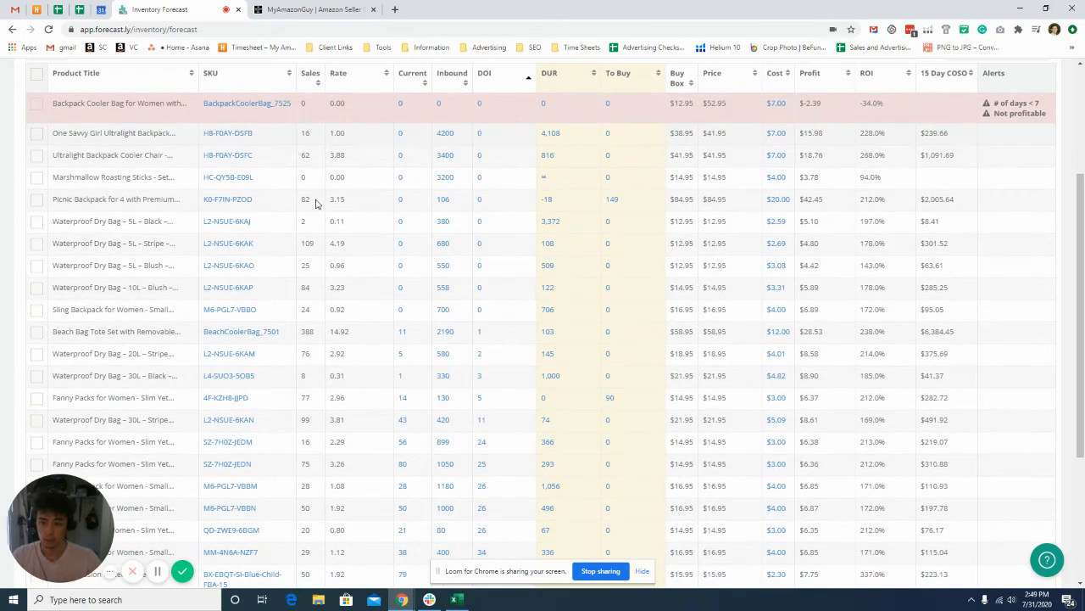
pyautogui.click(967, 220)
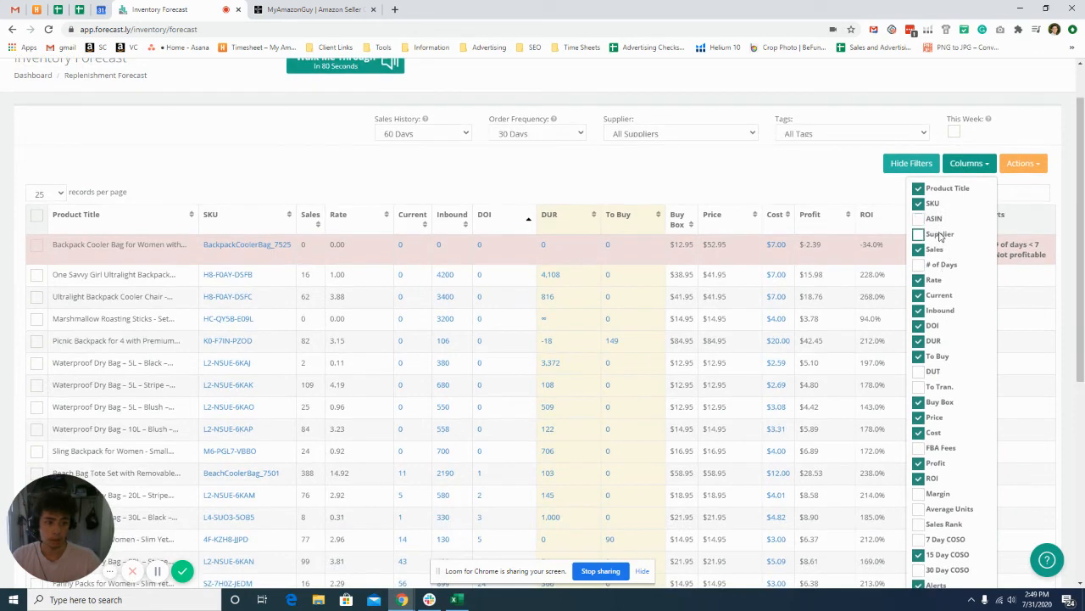
# Review the Columns dropdown options, then switch to the My Amazon Guy homepage tab.
pyautogui.click(918, 234)
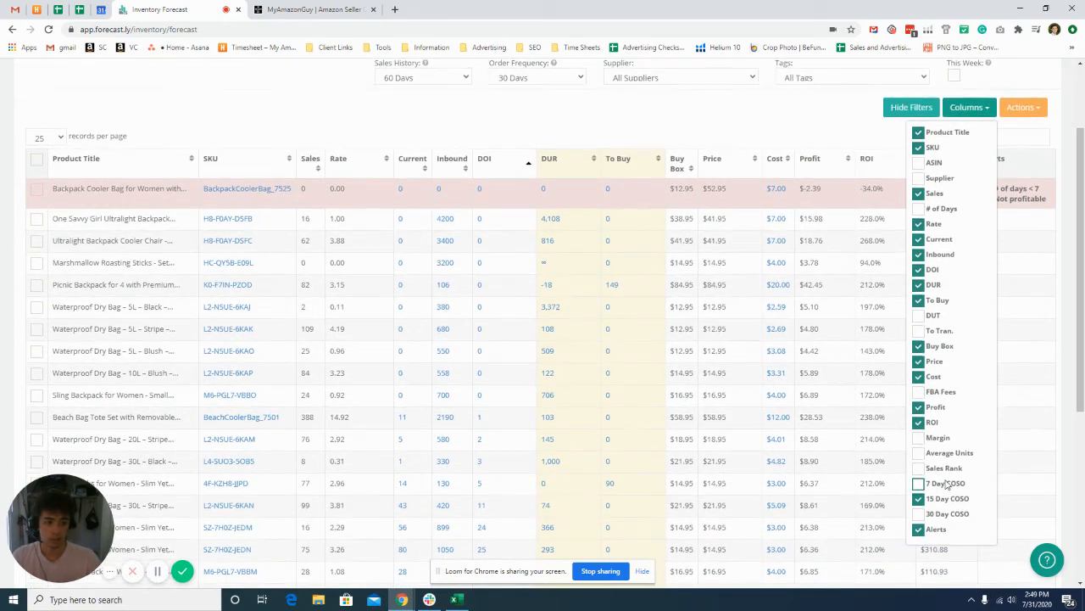
pyautogui.scroll(3)
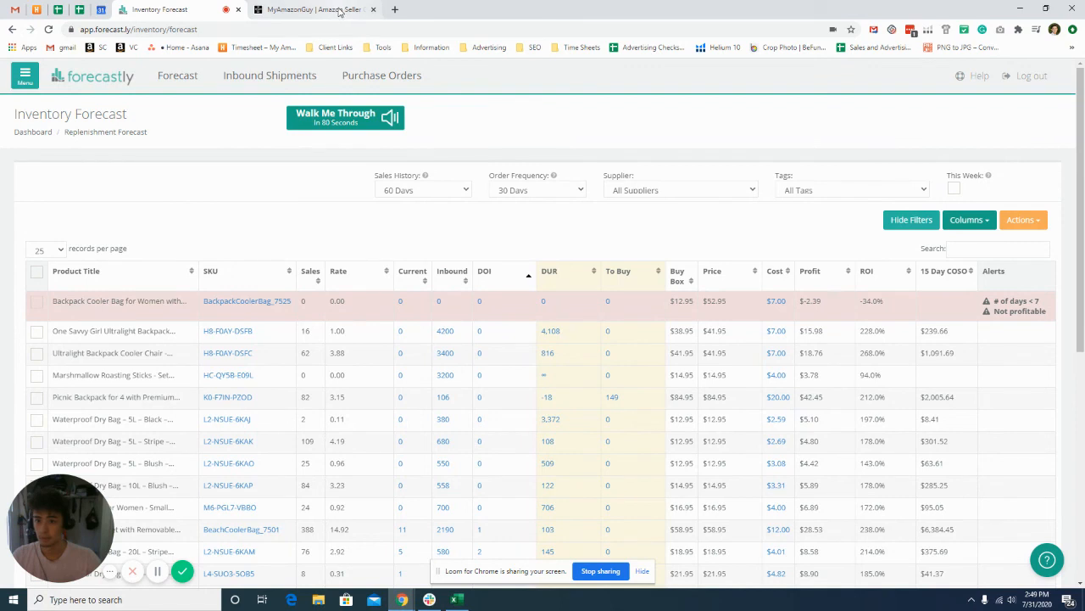
pyautogui.click(314, 9)
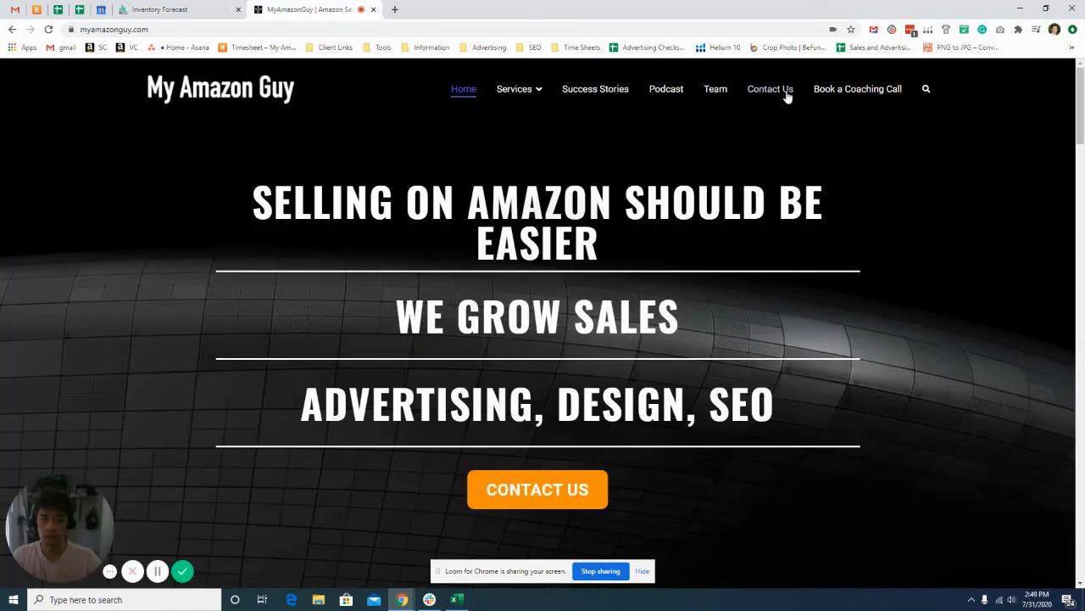